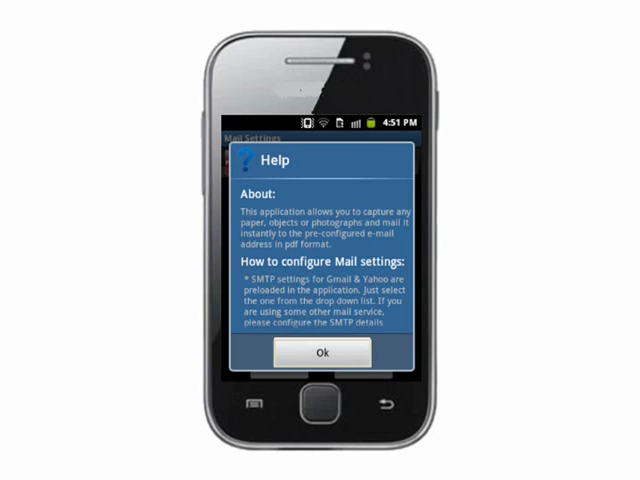
# - Dismiss the Help dialog about configuring mail settings with Ok
pyautogui.click(320, 352)
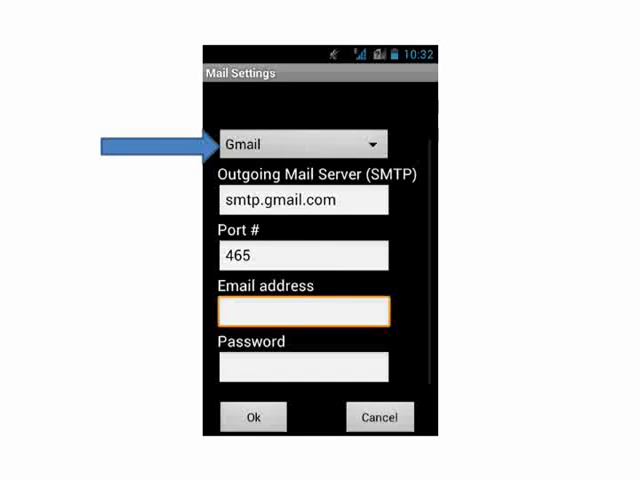
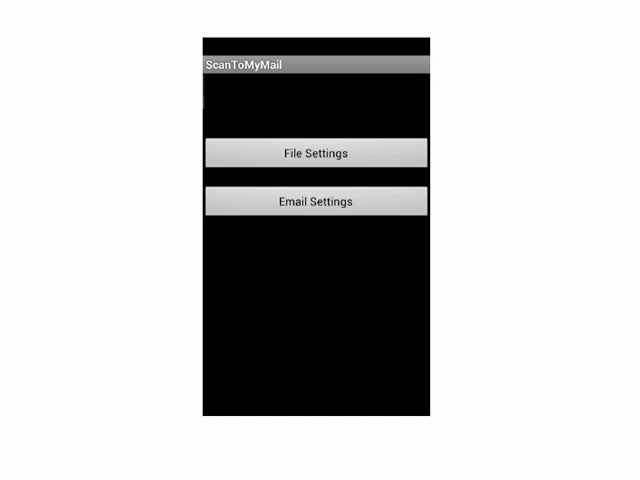
# - Confirm File Settings with filename prefix myphoto saved to sdcard
pyautogui.click(316, 152)
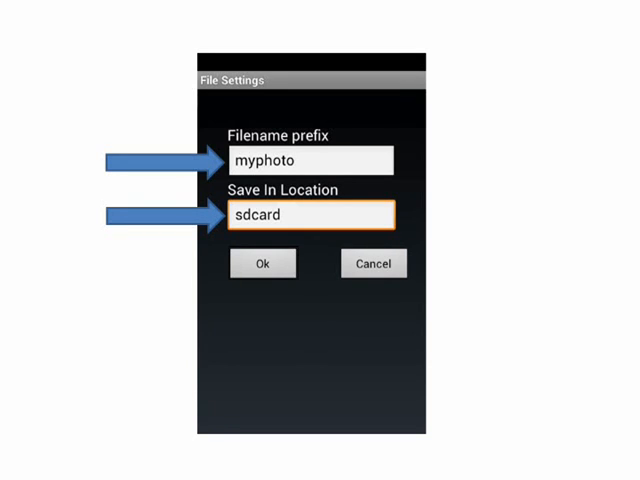
pyautogui.click(264, 264)
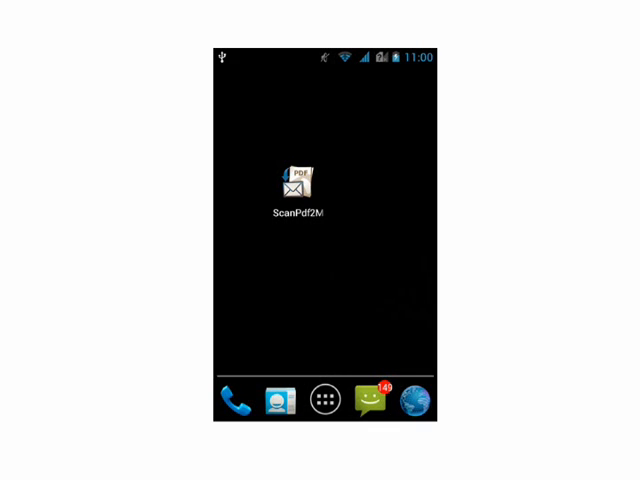